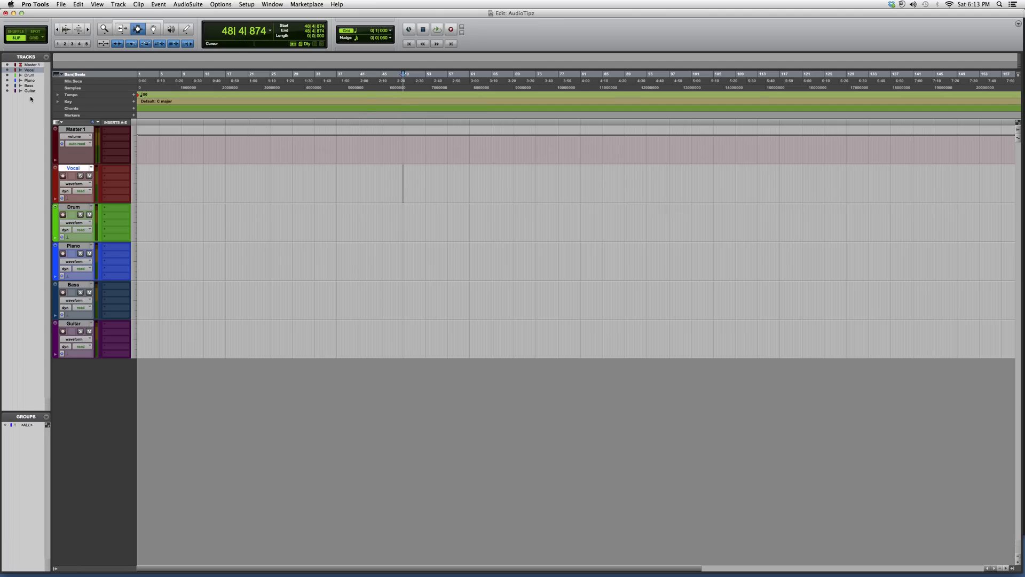
- Insert the mono Channel Strip plugin on the Vocal track's insert slot
{"action": "left_click", "coordinate": [114, 169]}
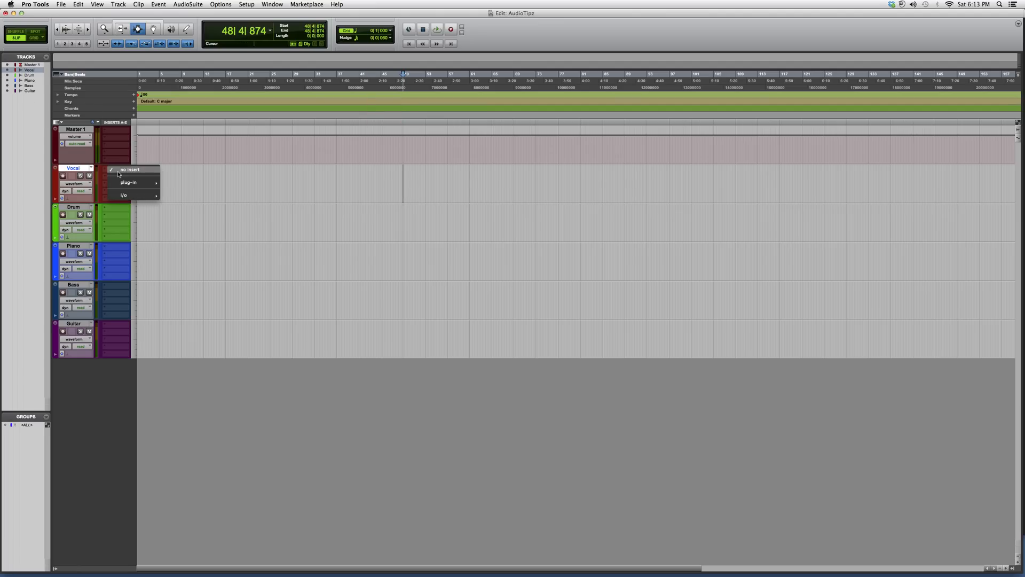
{"action": "left_click", "coordinate": [130, 169]}
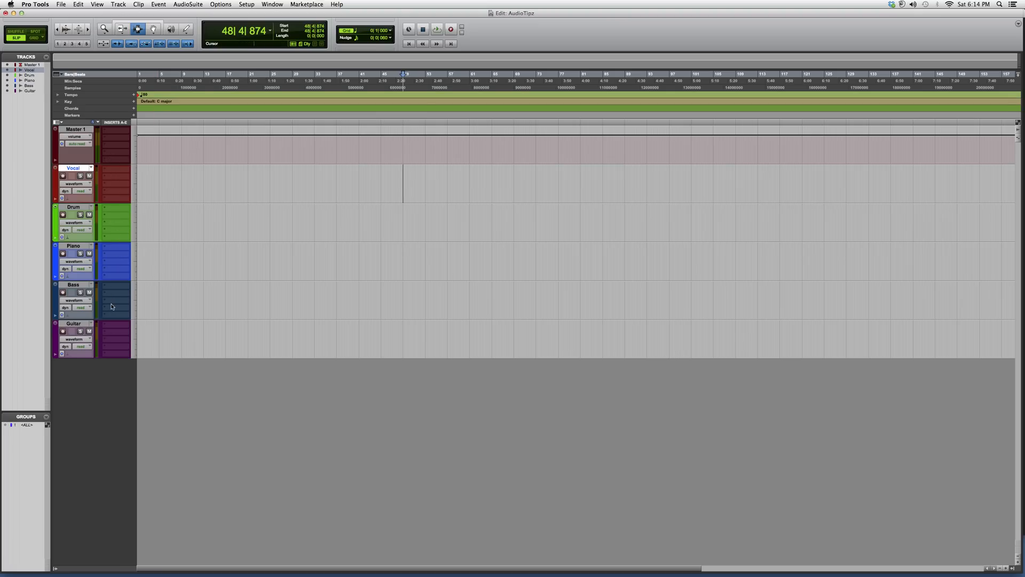
{"action": "mouse_move", "coordinate": [125, 214]}
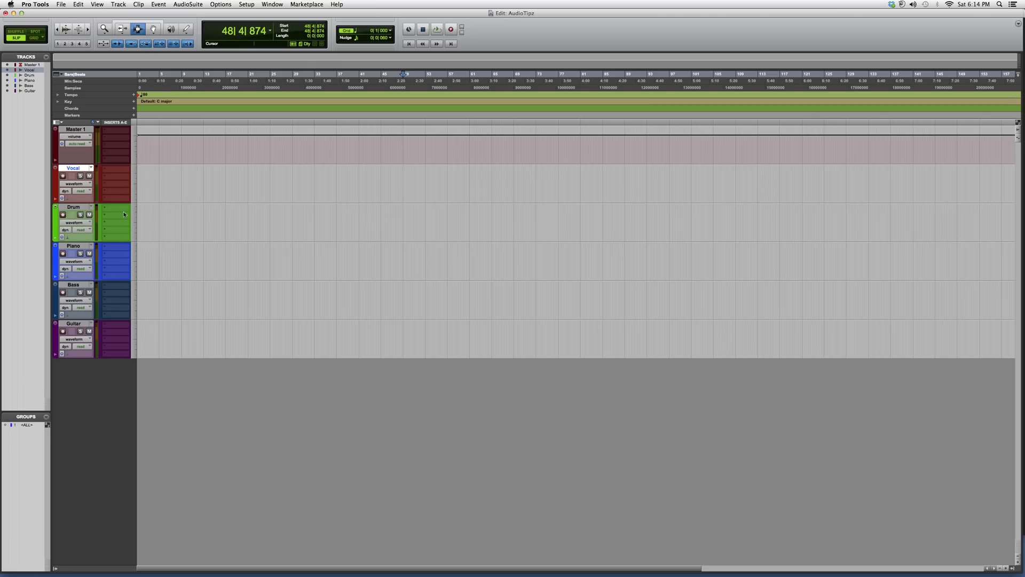
{"action": "left_click", "coordinate": [114, 177]}
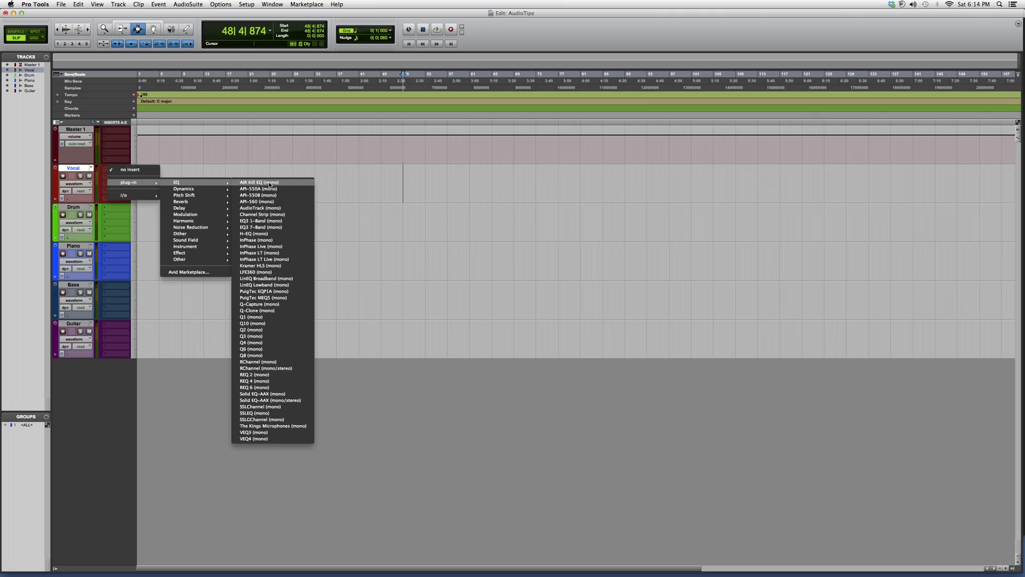
{"action": "mouse_move", "coordinate": [262, 214]}
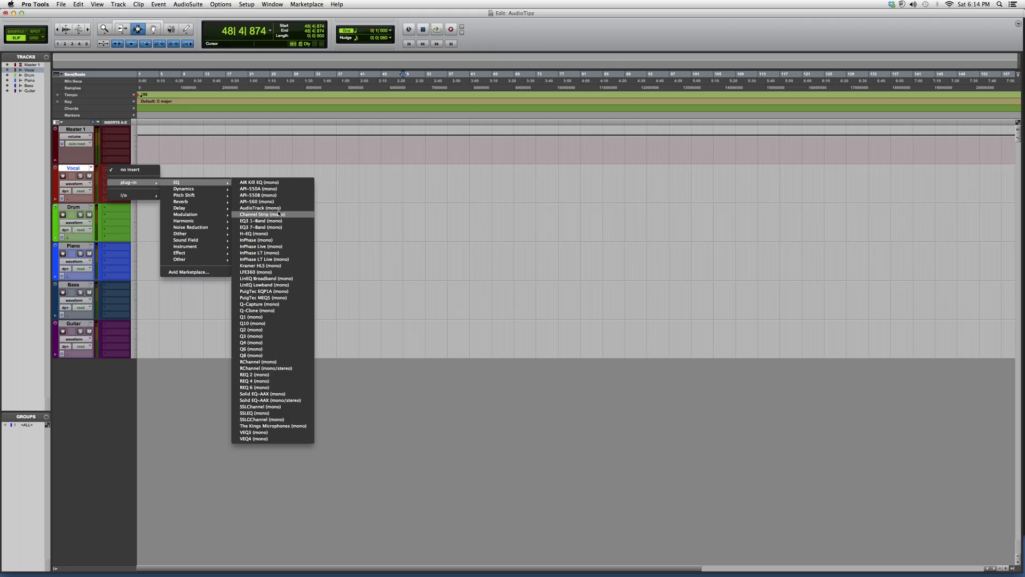
{"action": "left_click", "coordinate": [278, 216]}
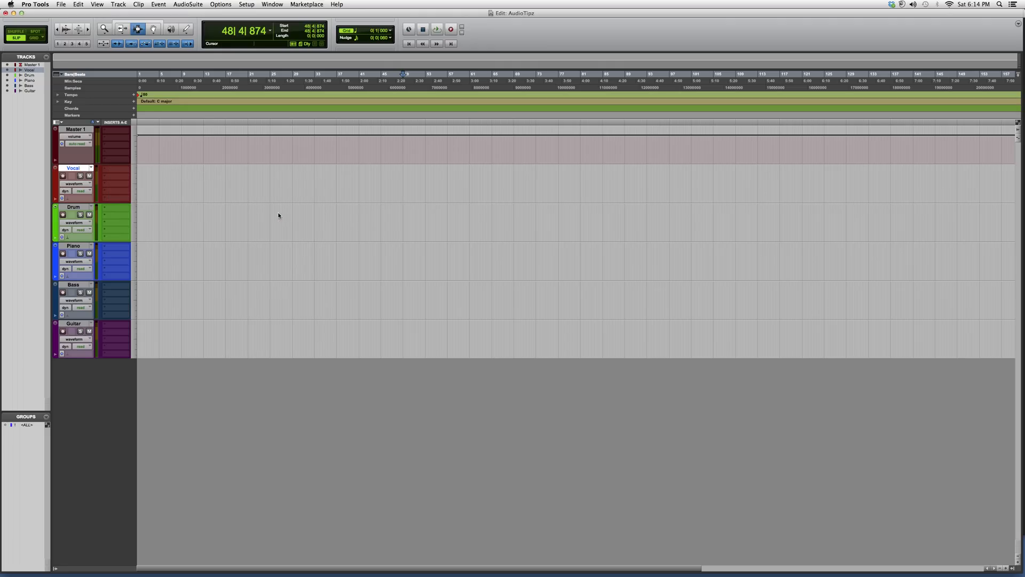
- Open the Vocal Channel Strip window and drag it over the middle of the tracks
{"action": "left_click", "coordinate": [116, 168]}
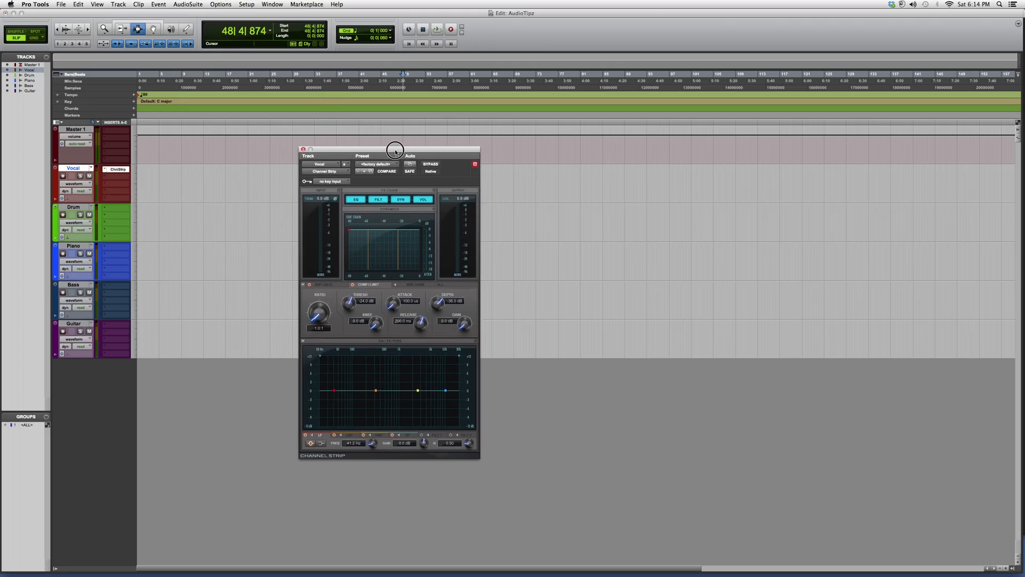
{"action": "left_click_drag", "start_coordinate": [396, 149], "coordinate": [393, 142]}
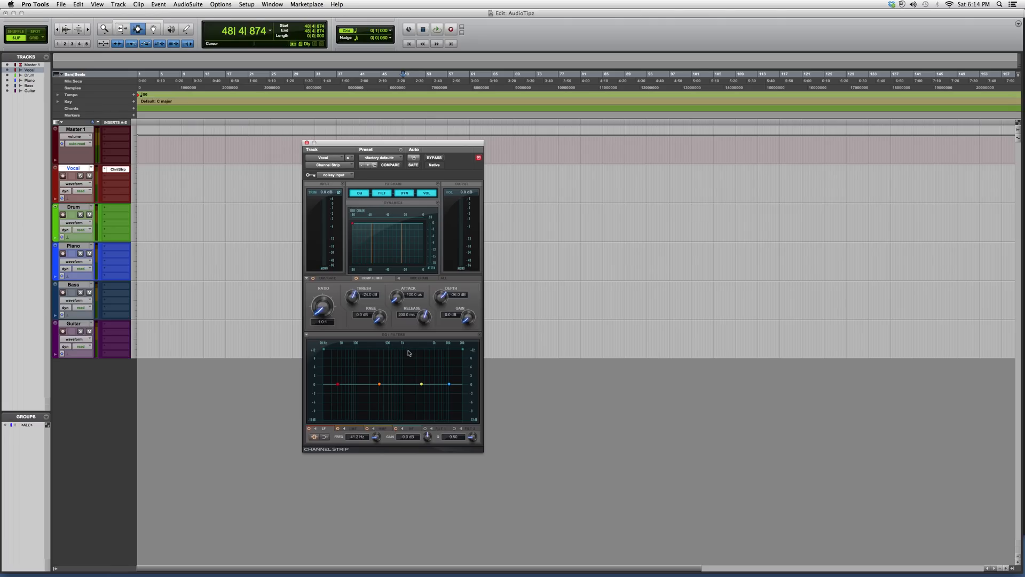
{"action": "mouse_move", "coordinate": [429, 268]}
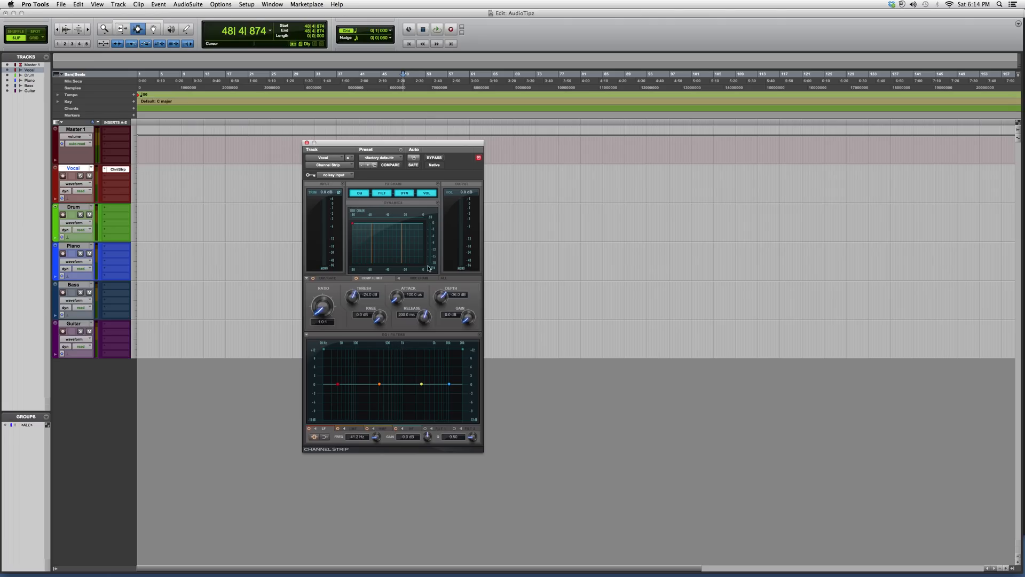
{"action": "left_click", "coordinate": [326, 278]}
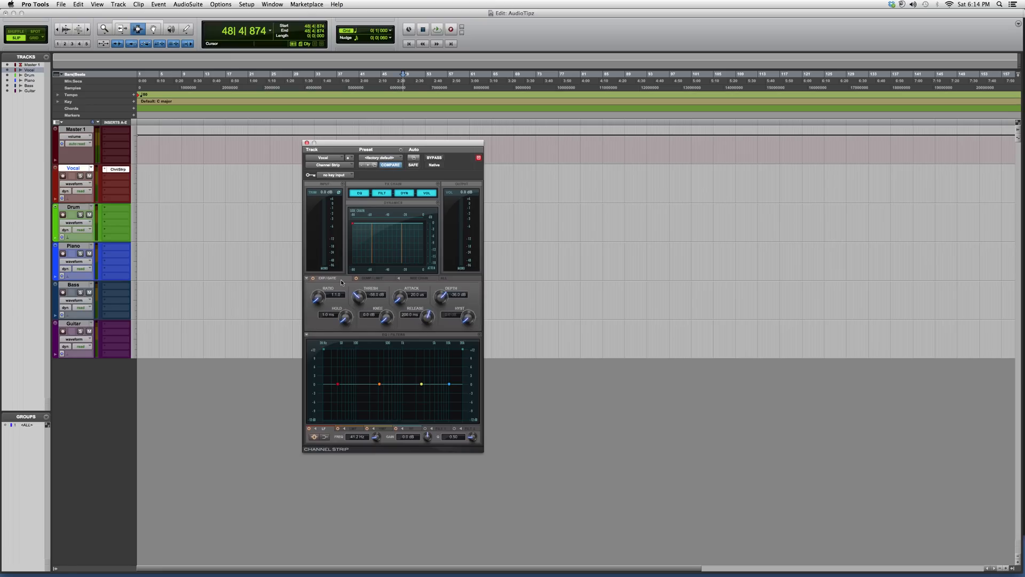
{"action": "left_click", "coordinate": [370, 278]}
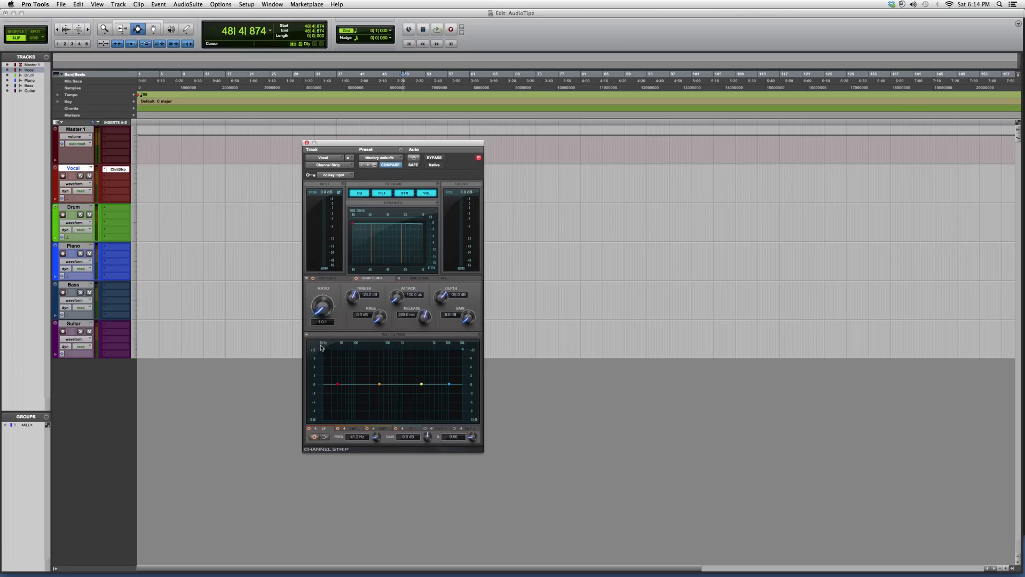
- Click in the Vocal Channel Strip's EQ graph to adjust a band node
{"action": "left_click", "coordinate": [390, 165]}
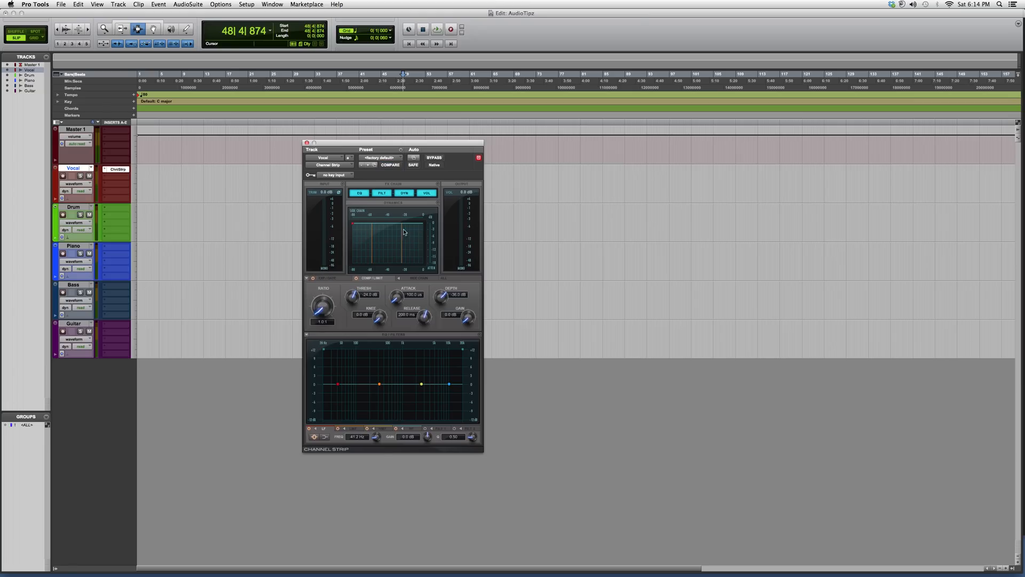
{"action": "mouse_move", "coordinate": [388, 228]}
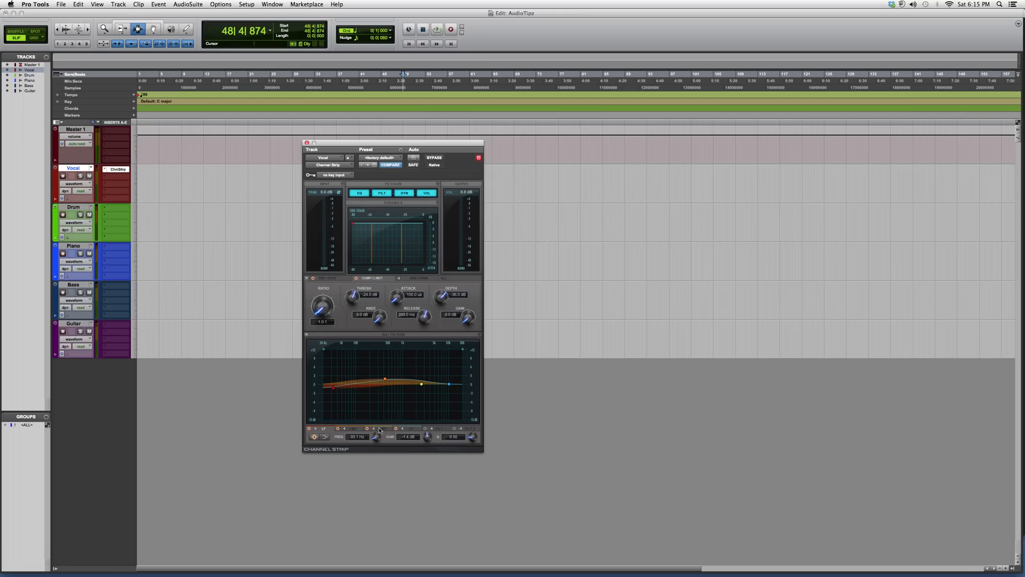
- Engage the high-pass and low-pass filter bands, narrowing the EQ into a midrange arch
{"action": "left_click", "coordinate": [406, 428]}
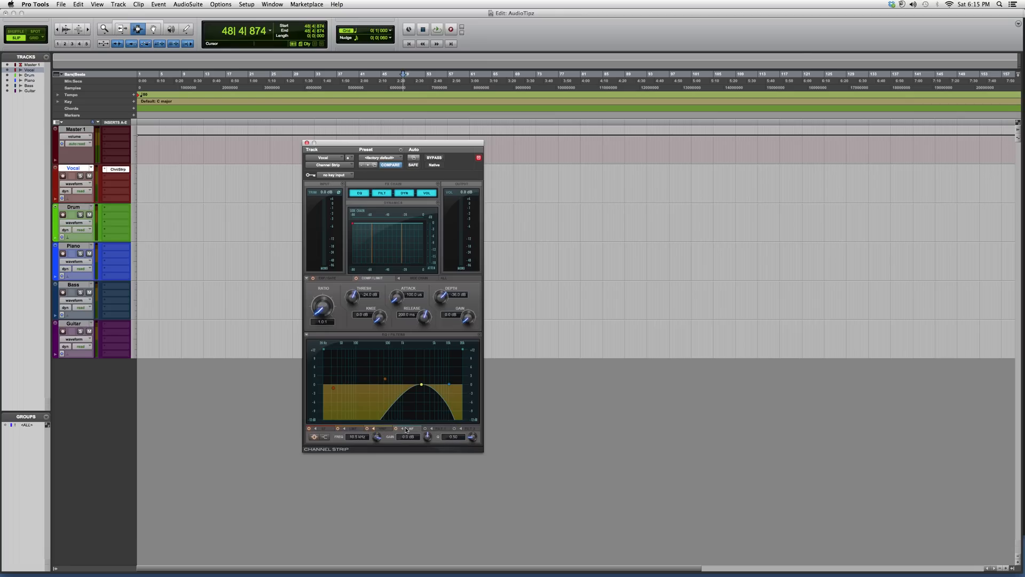
{"action": "left_click", "coordinate": [436, 428]}
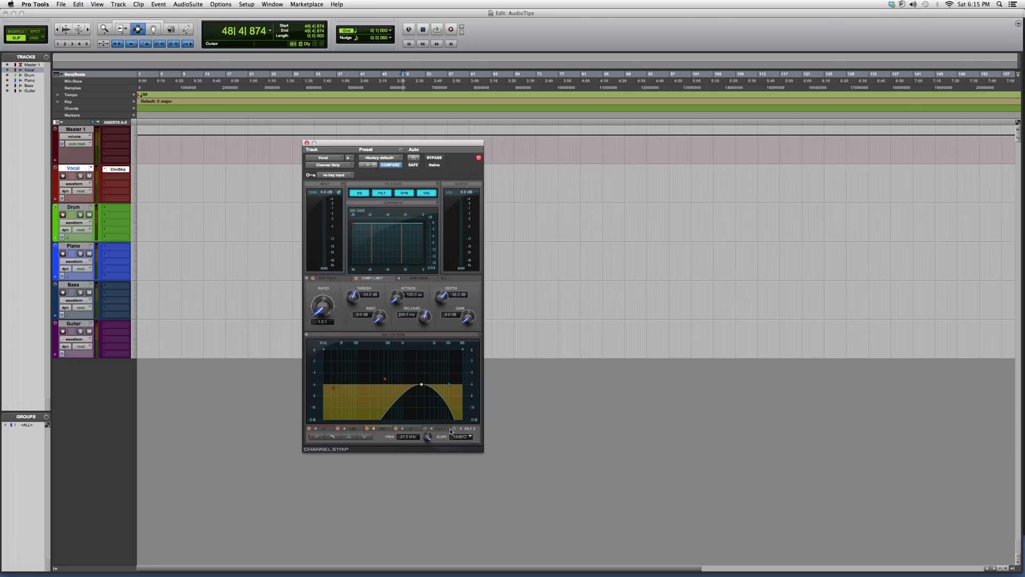
{"action": "left_click", "coordinate": [442, 428]}
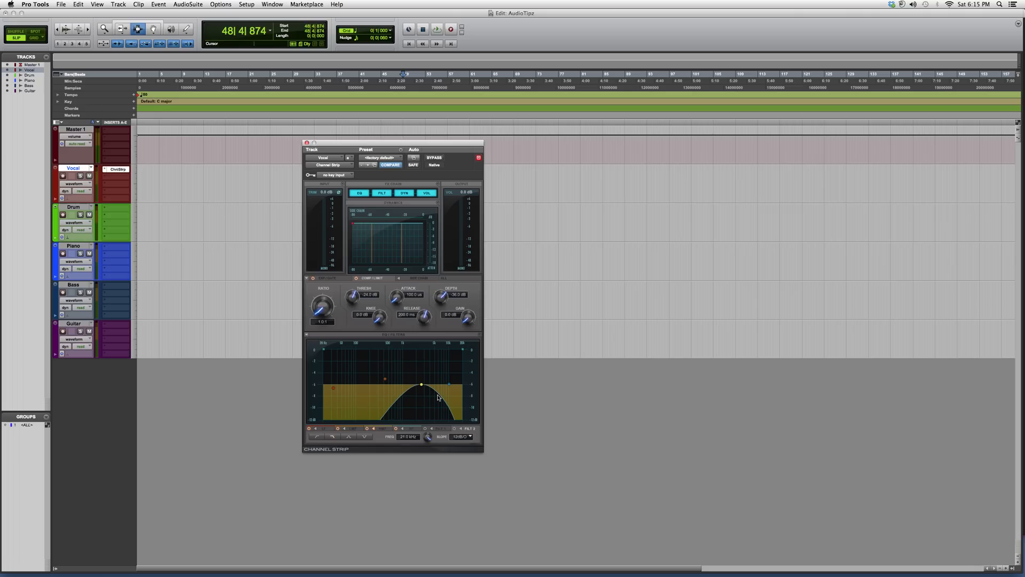
- Switch off the Channel Strip's EQ and filter modules, greying out the band-pass curve
{"action": "left_click", "coordinate": [359, 192]}
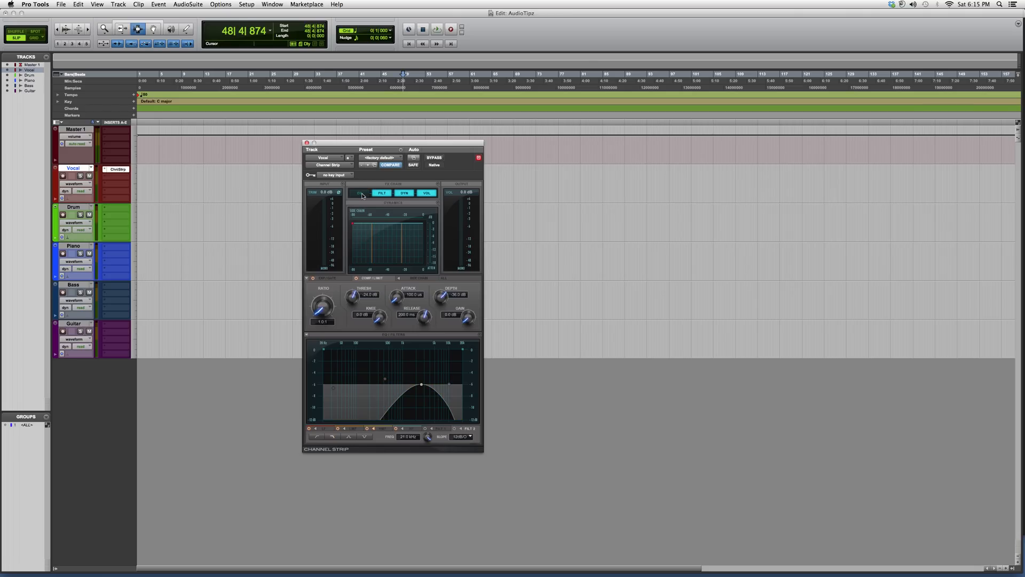
{"action": "left_click", "coordinate": [359, 192]}
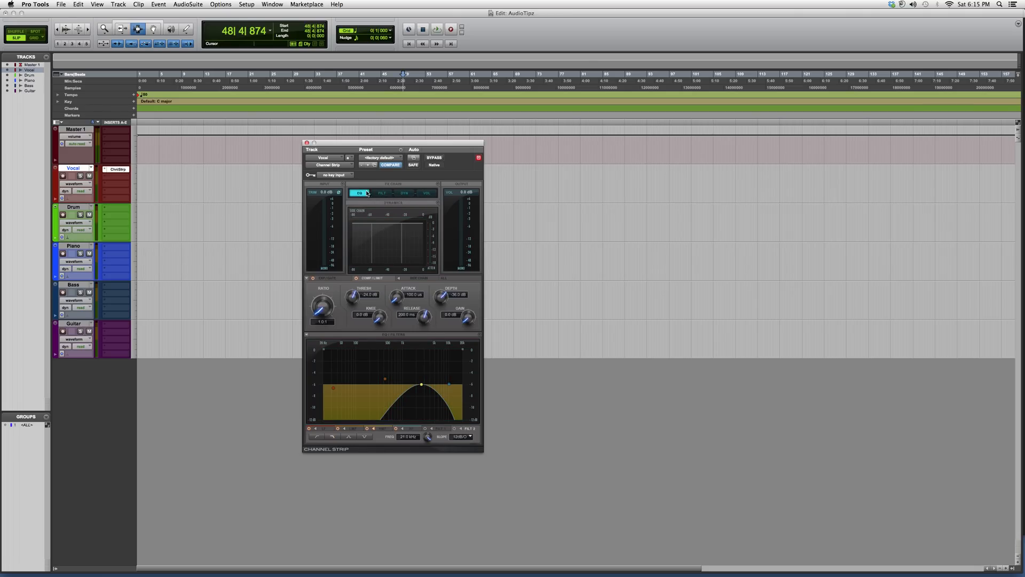
{"action": "left_click", "coordinate": [427, 192]}
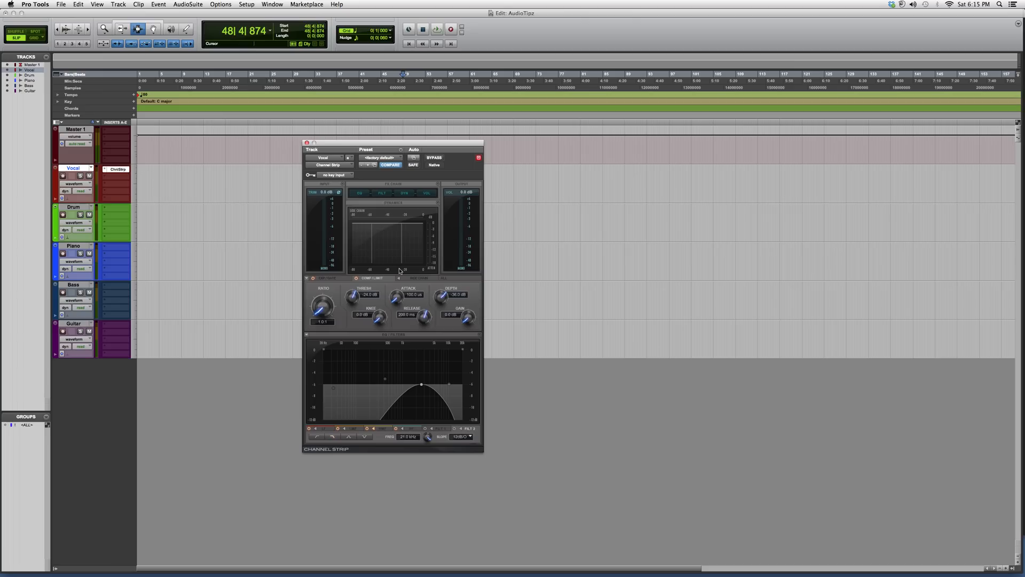
{"action": "mouse_move", "coordinate": [427, 272]}
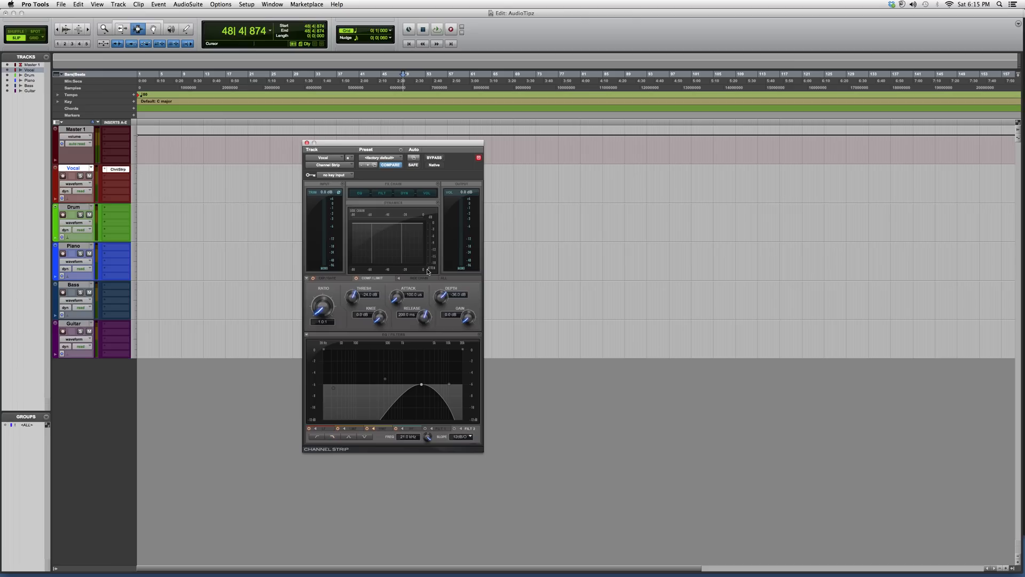